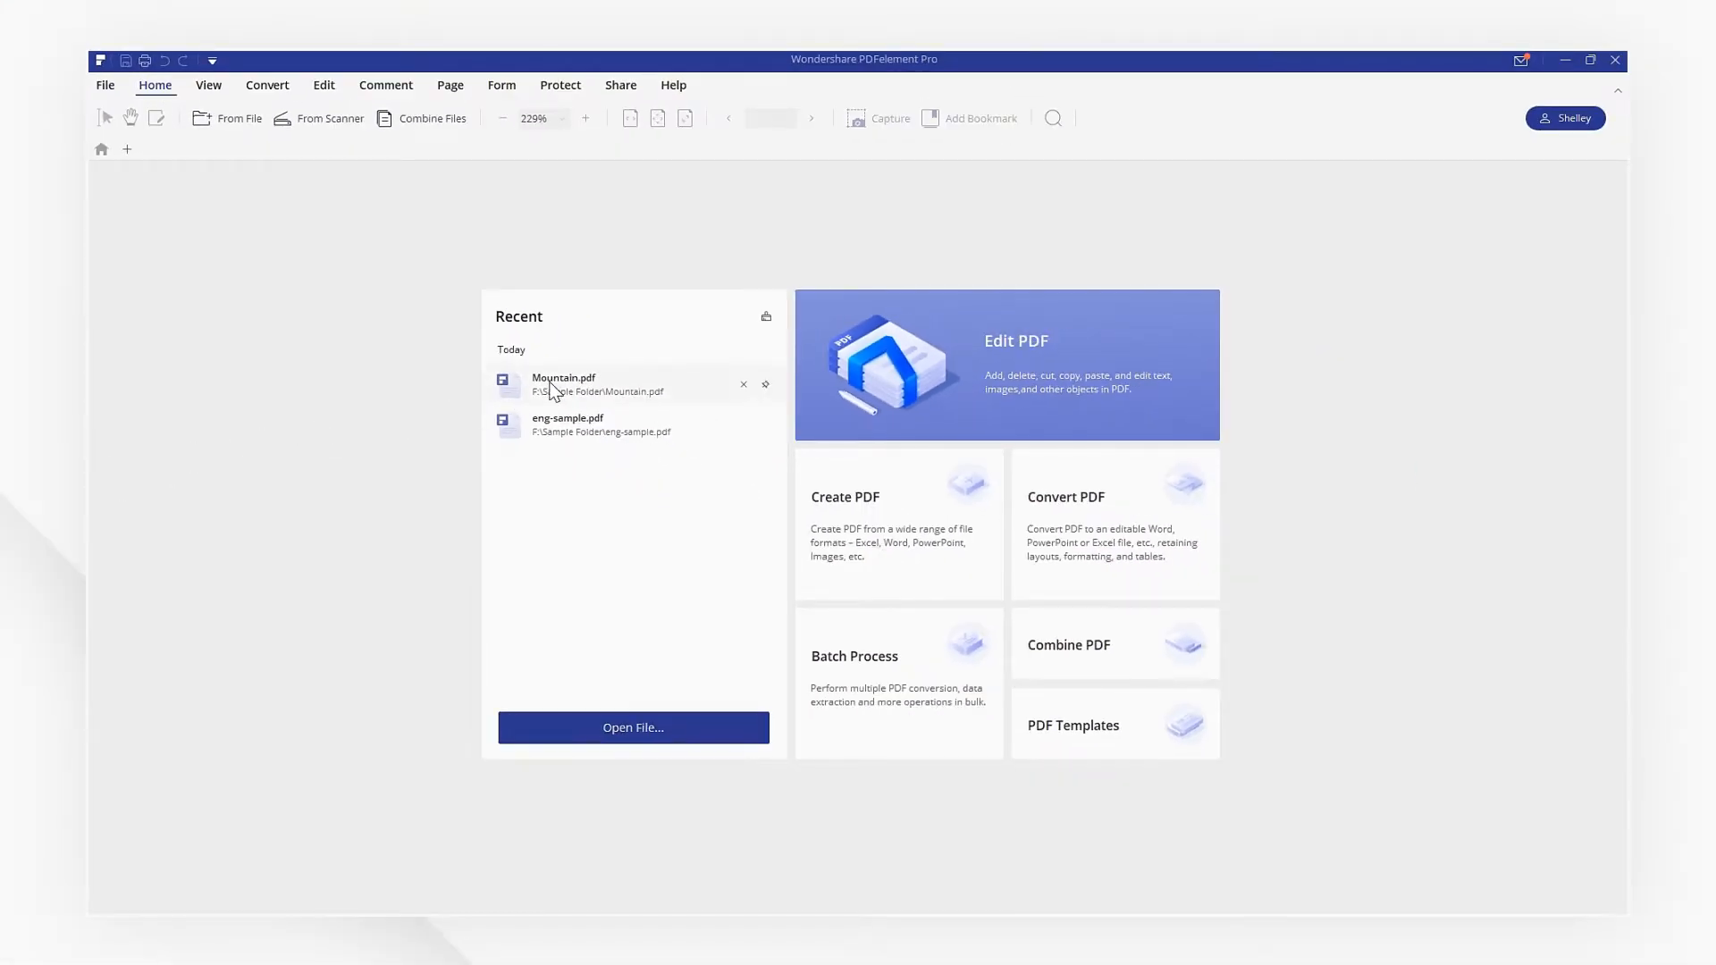
# Step: Open Mountain.pdf from the Recent documents list
pyautogui.doubleClick(562, 384)
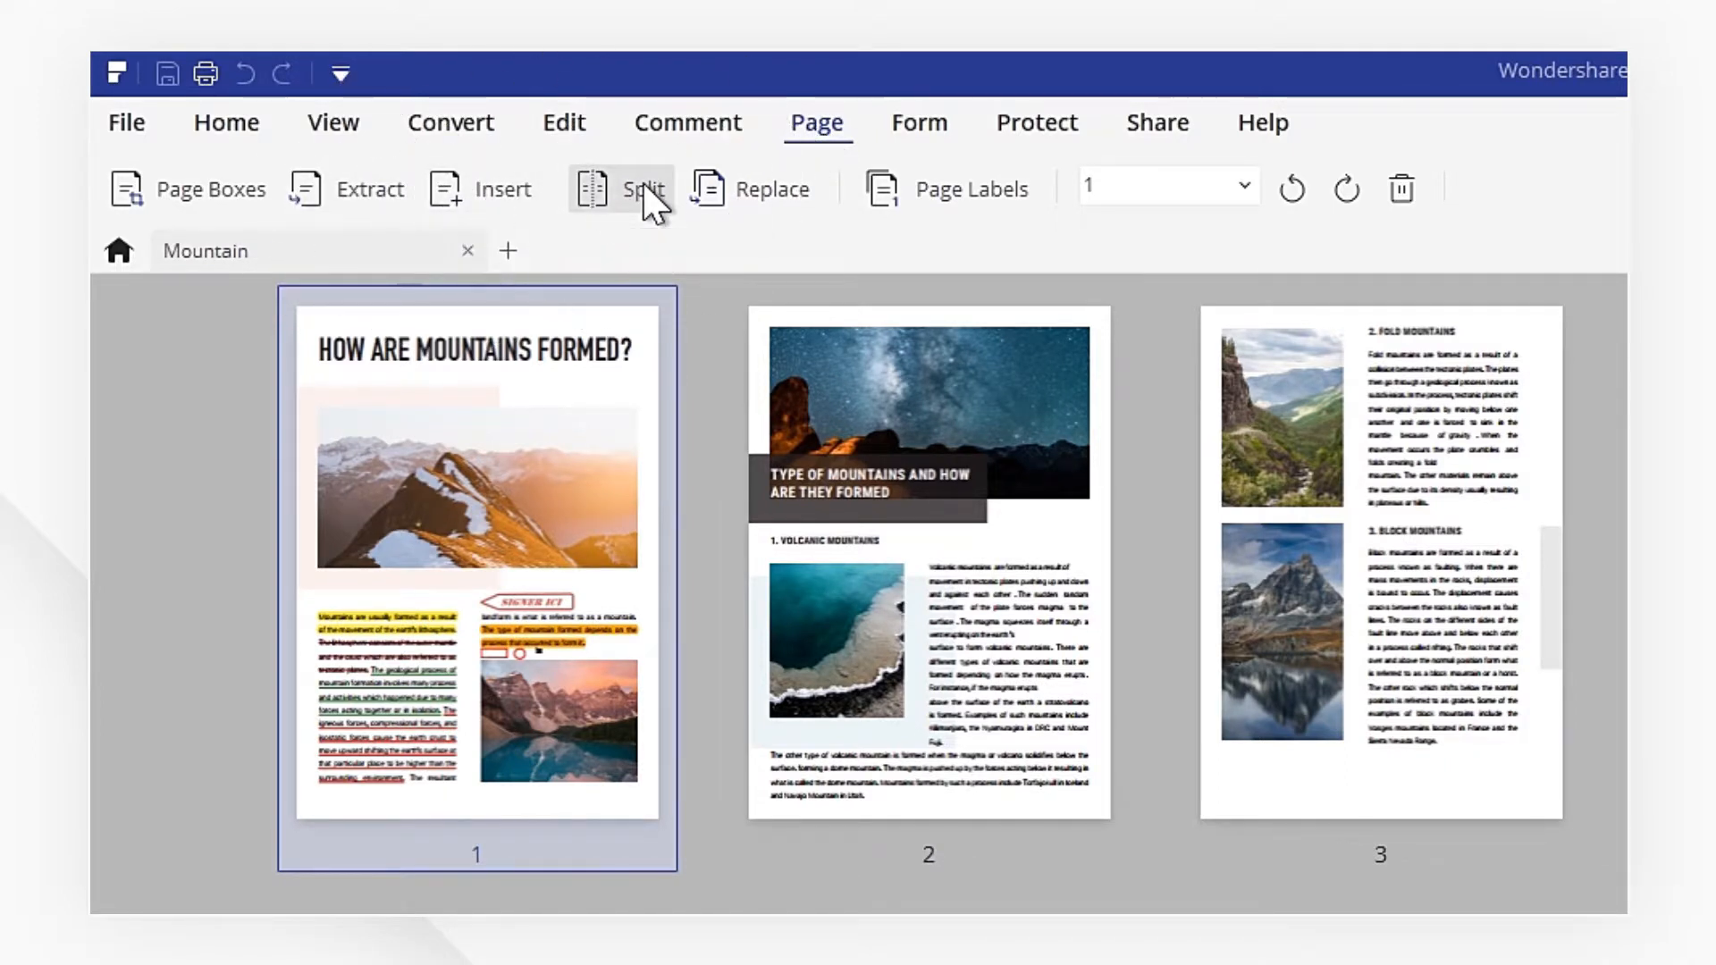
pyautogui.moveTo(752, 189)
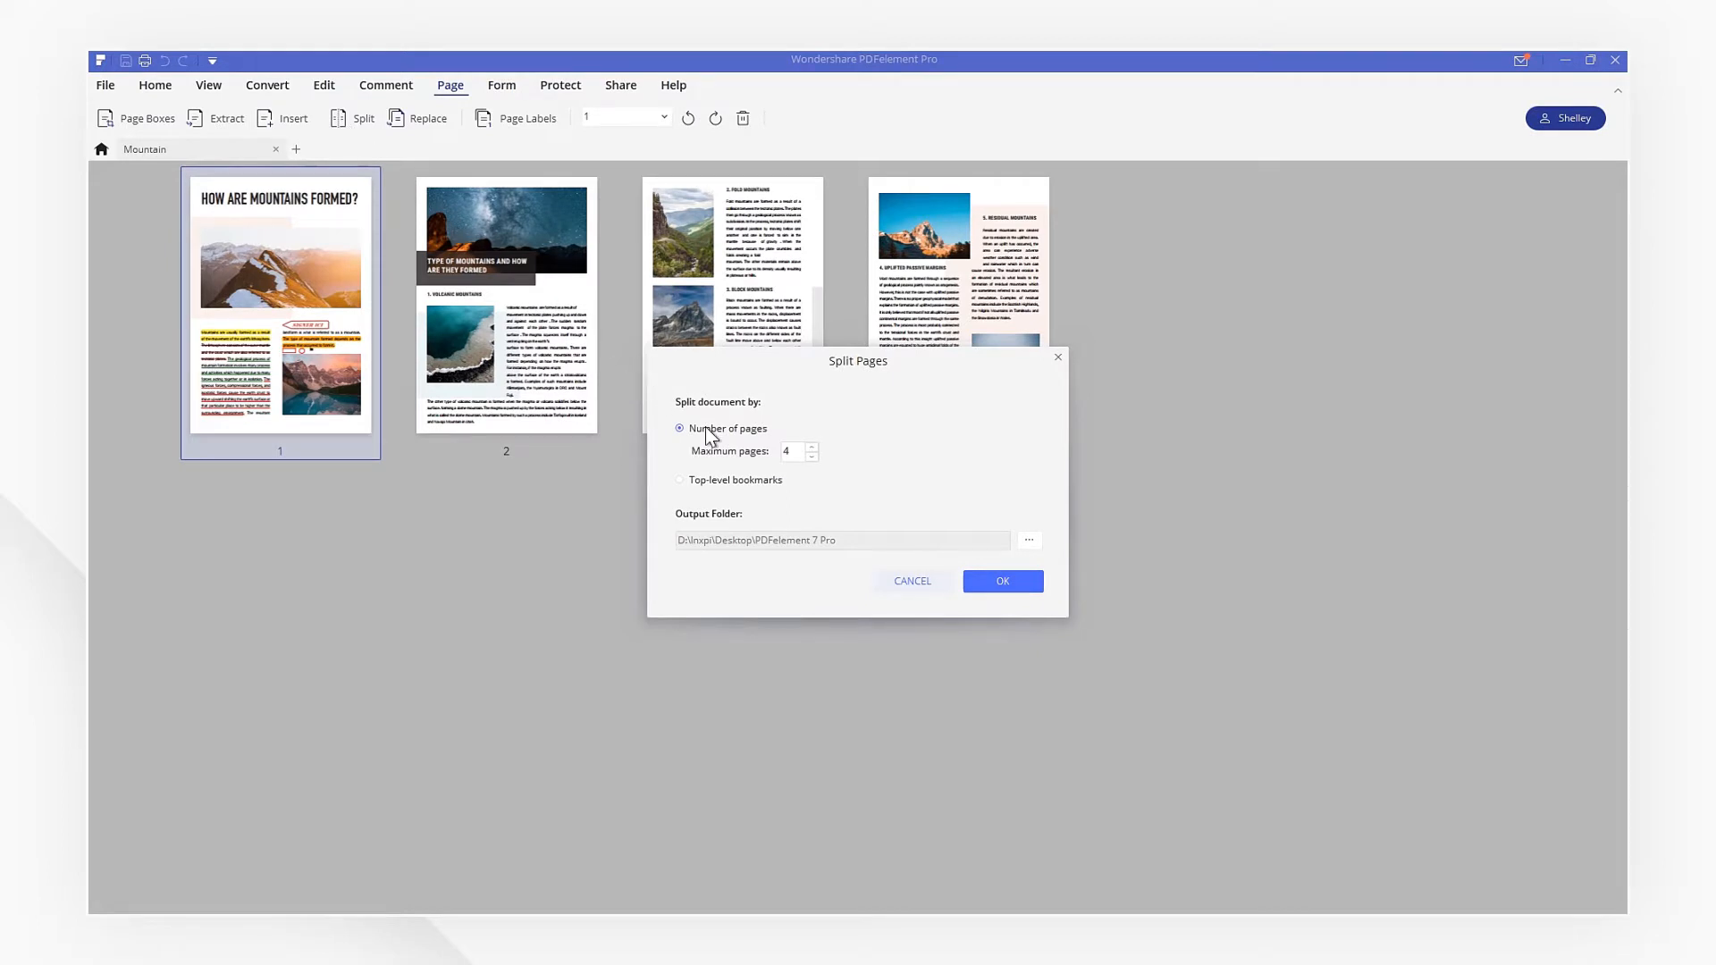
# Step: Split the Mountain PDF by page count with a maximum of 2 pages per file
pyautogui.click(679, 480)
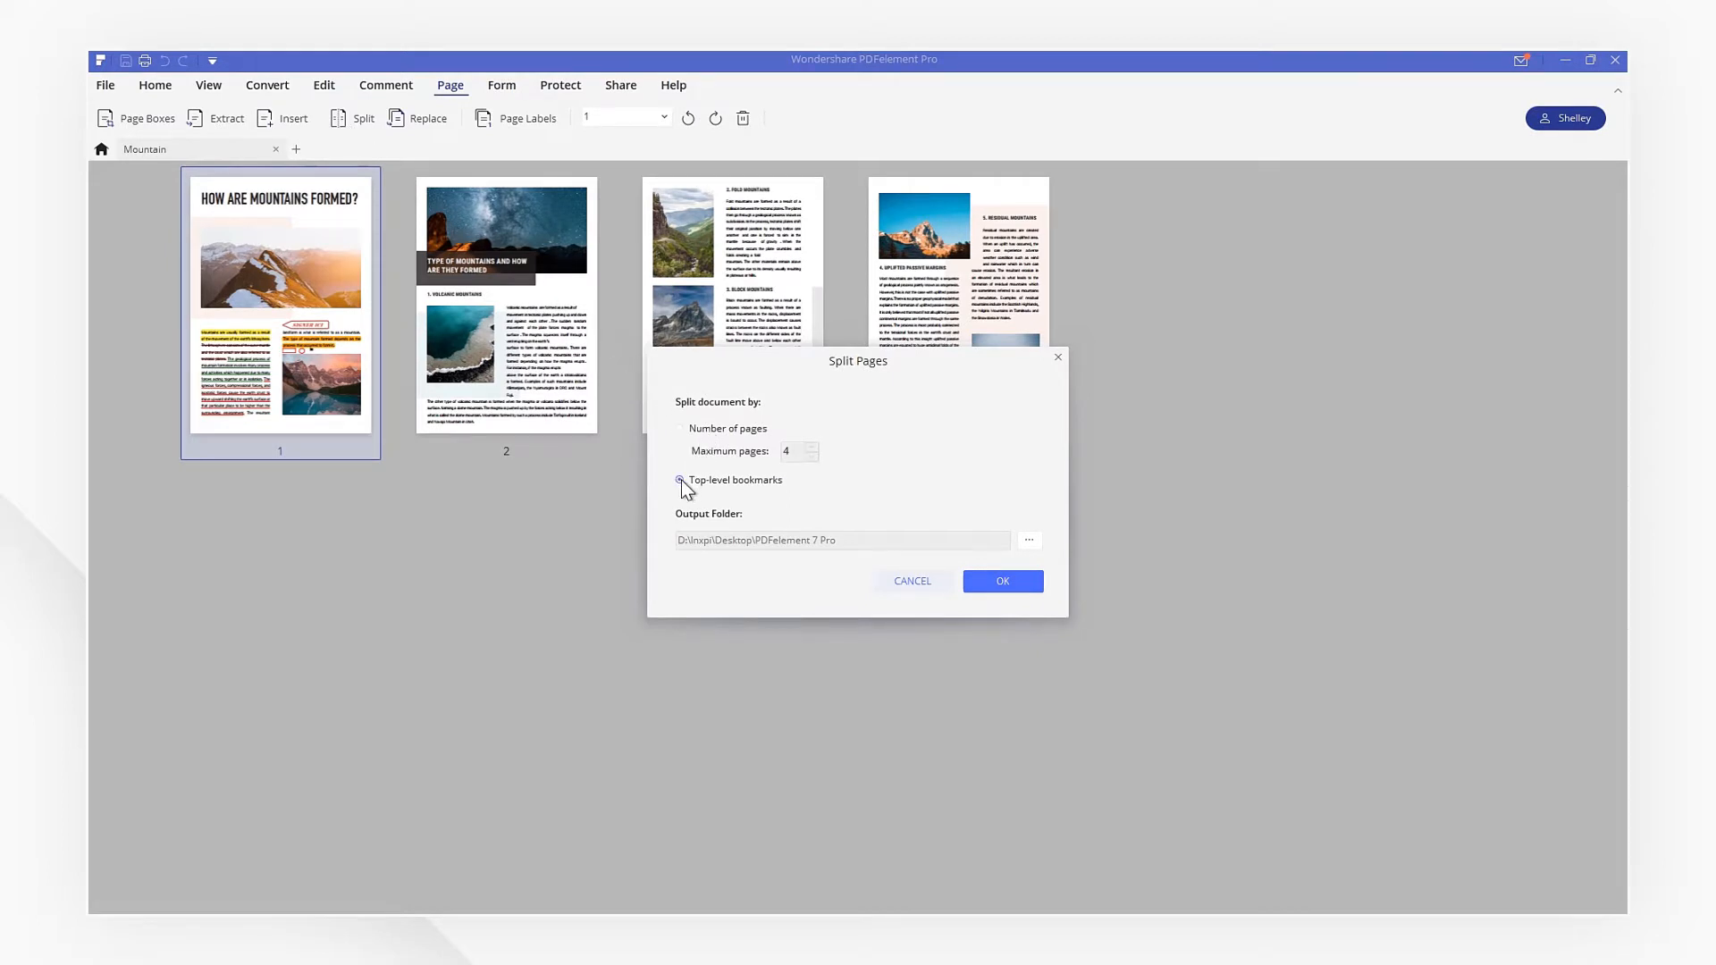
pyautogui.click(682, 428)
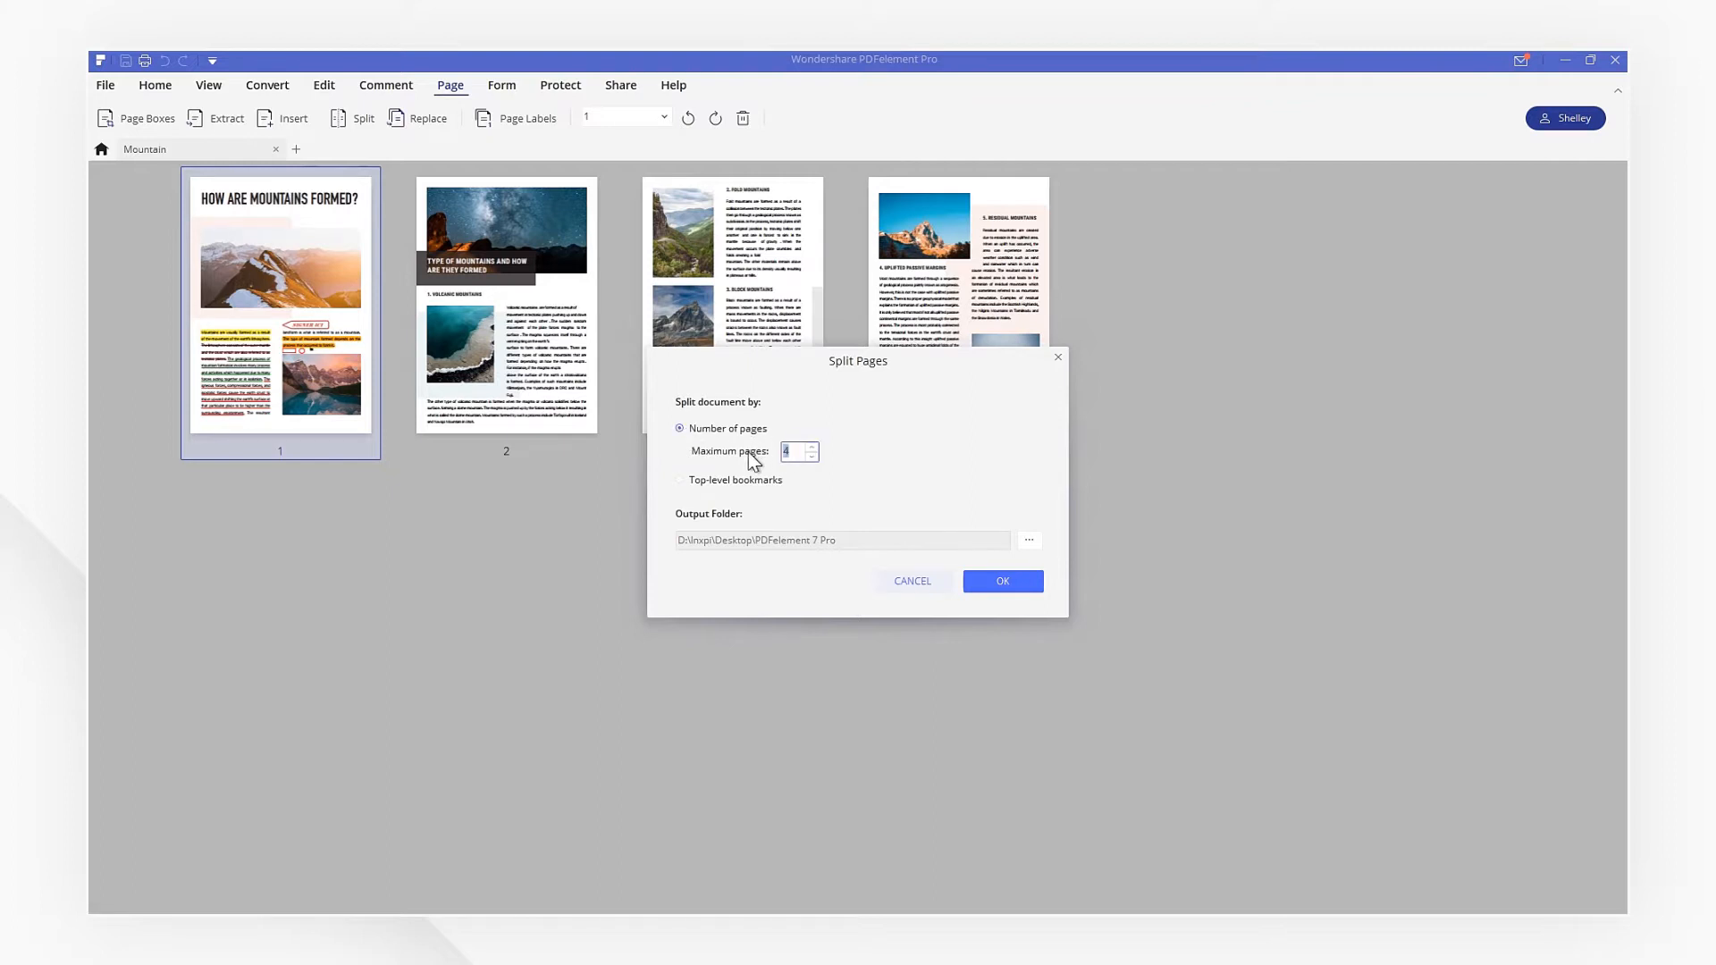
pyautogui.write('2')
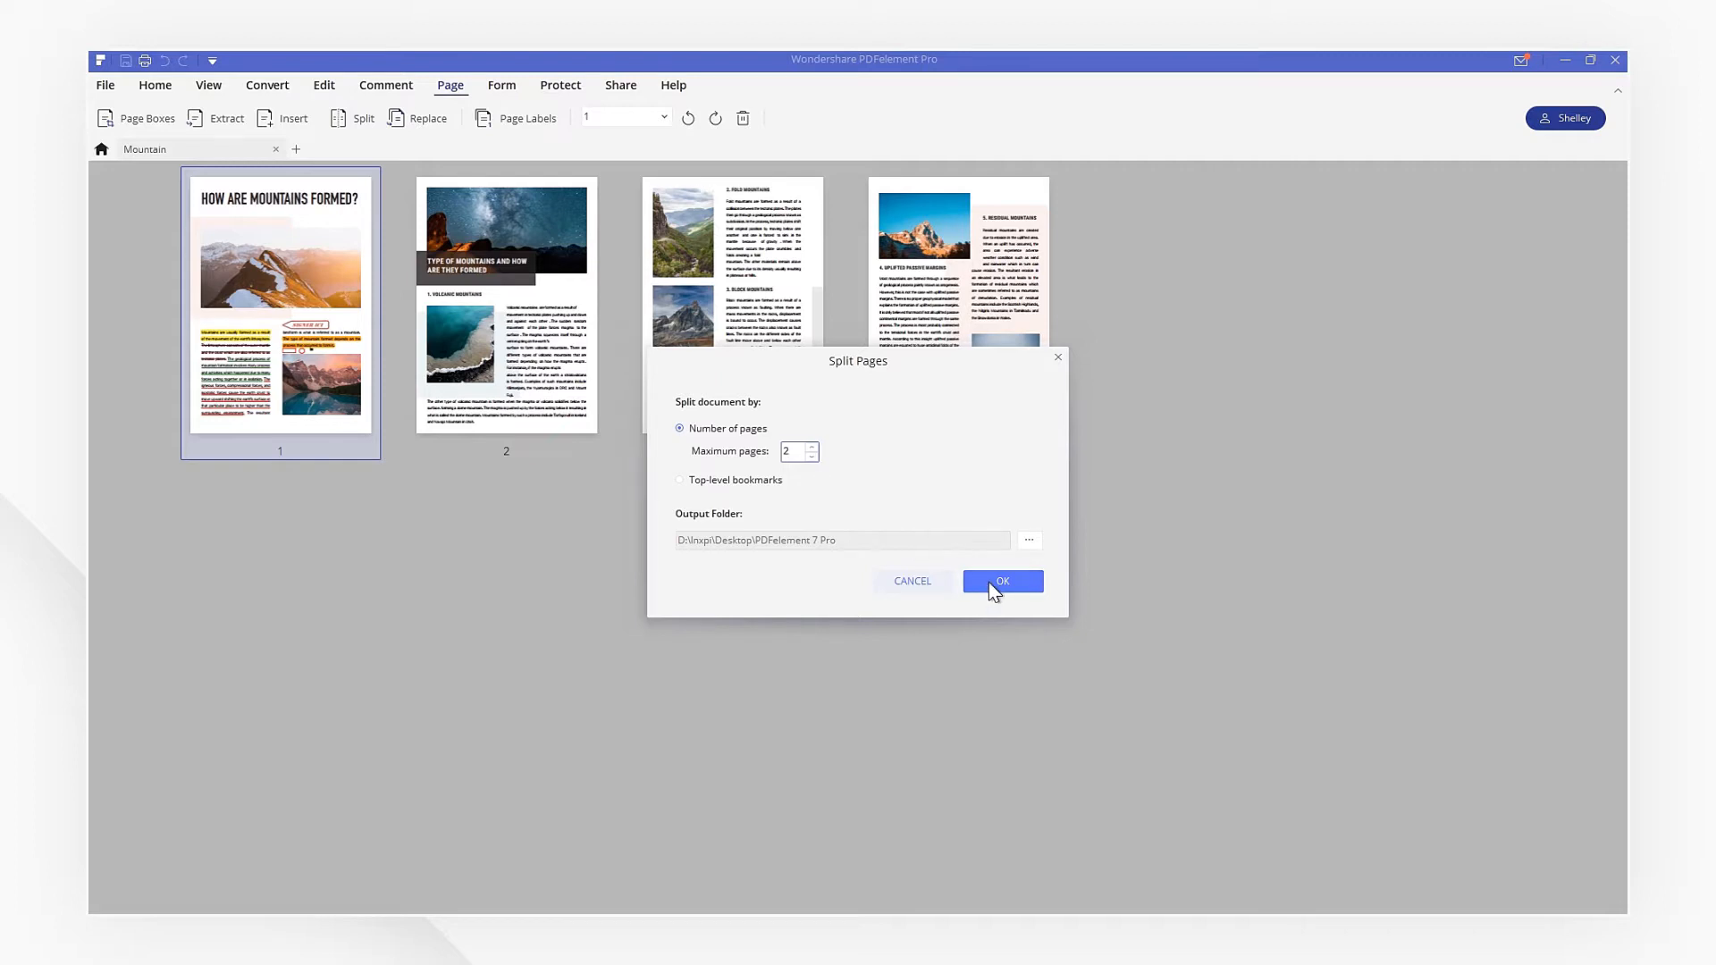
pyautogui.click(1000, 581)
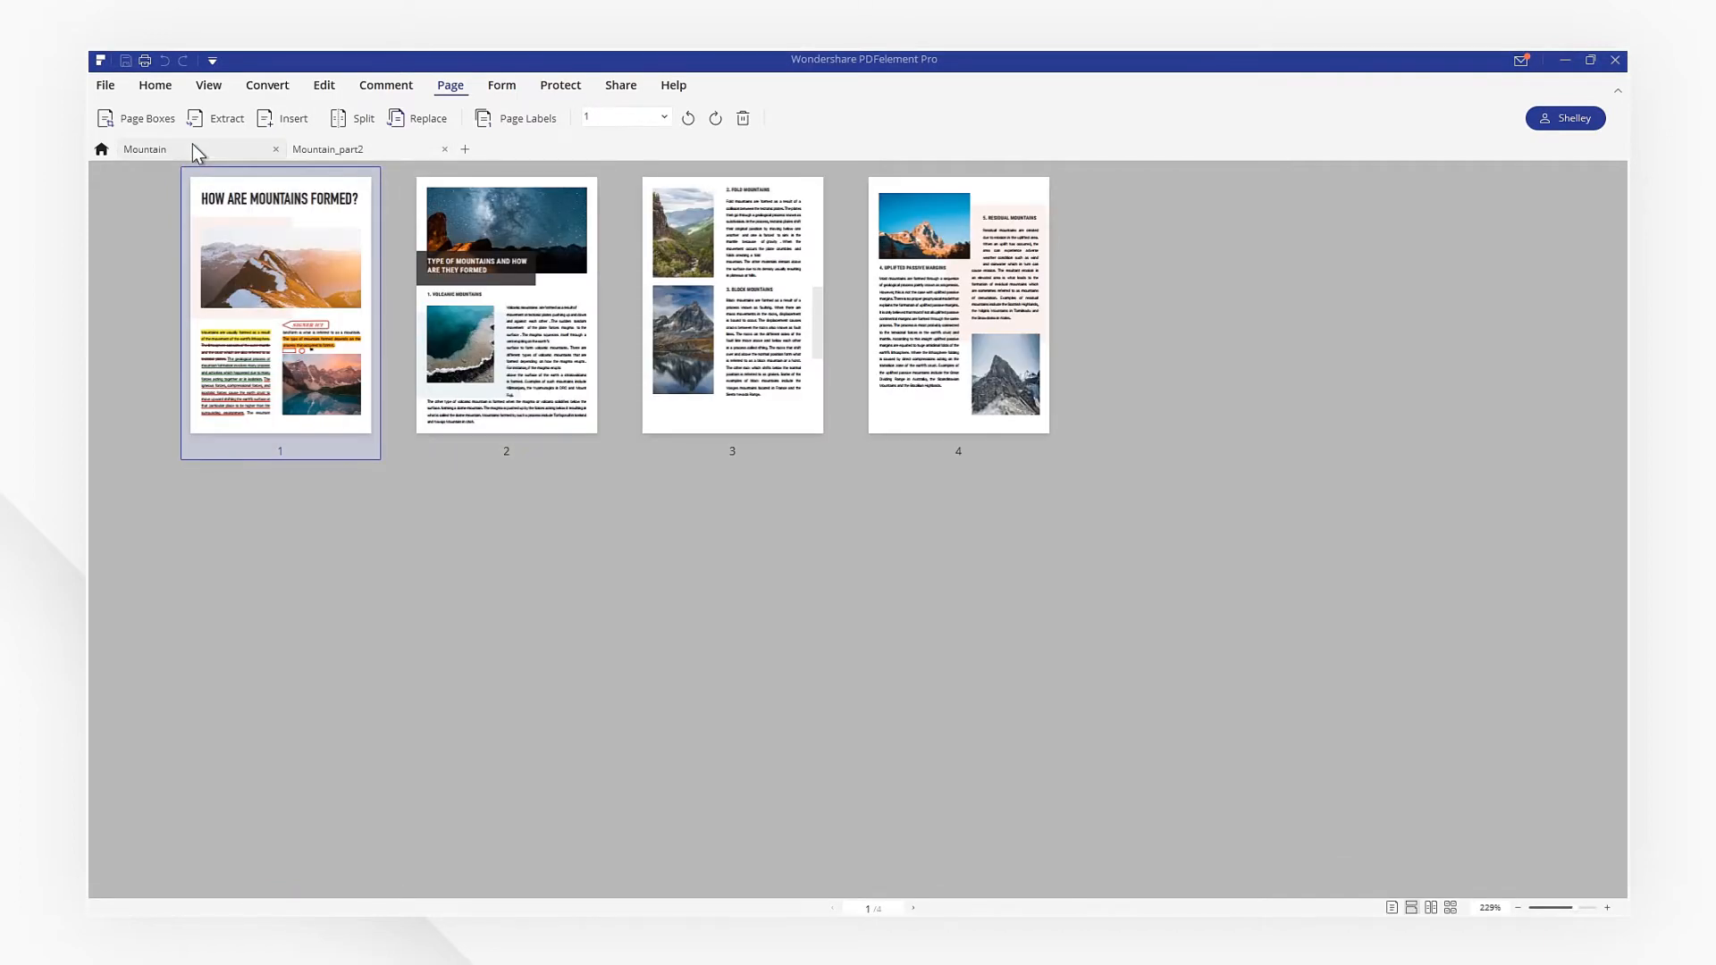
pyautogui.moveTo(348, 140)
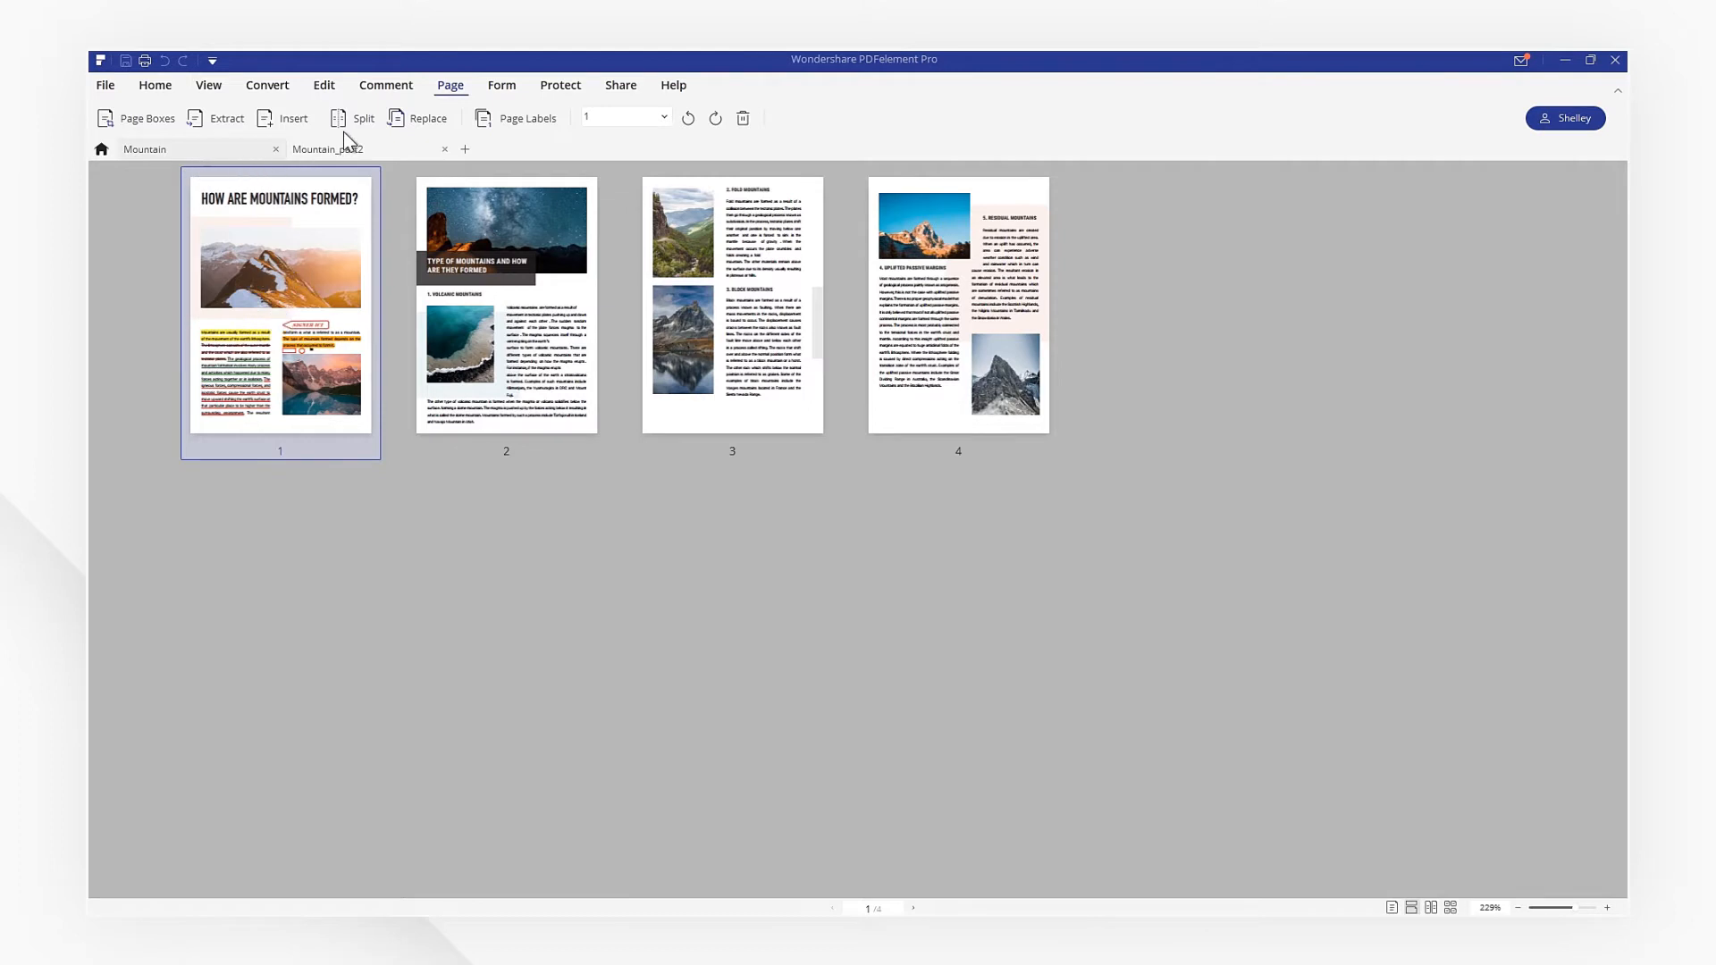
# Step: Run a second split of the Mountain PDF at its top-level bookmarks
pyautogui.click(362, 117)
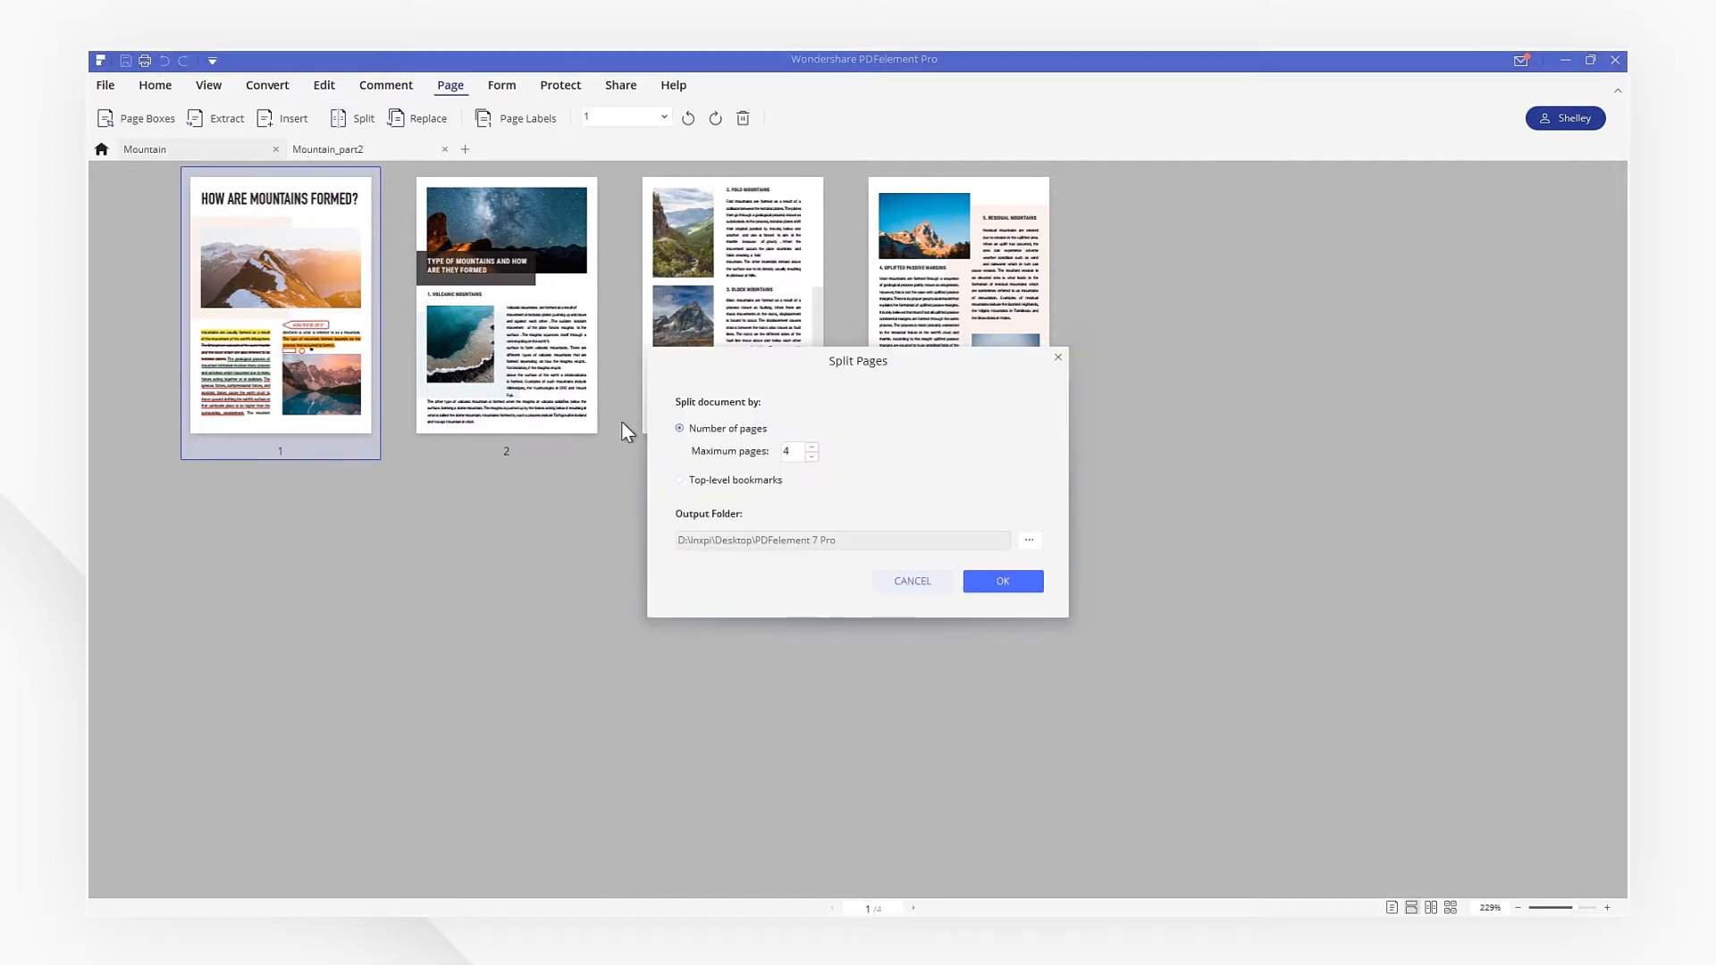
pyautogui.click(679, 479)
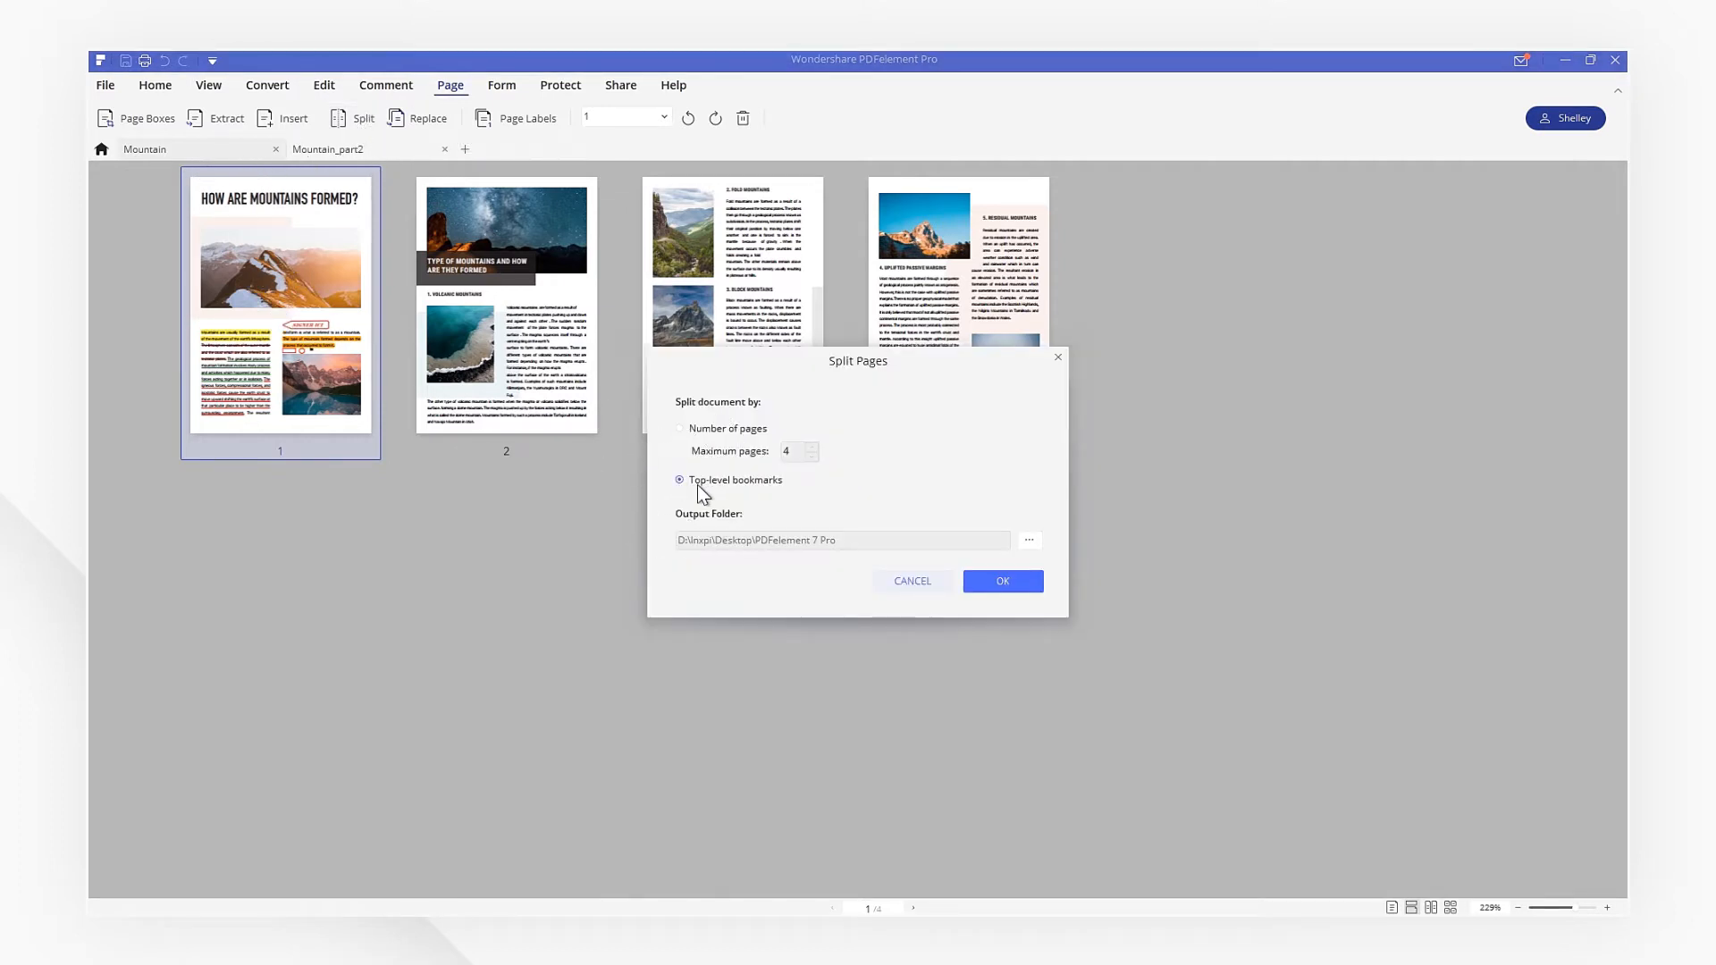
pyautogui.click(1000, 581)
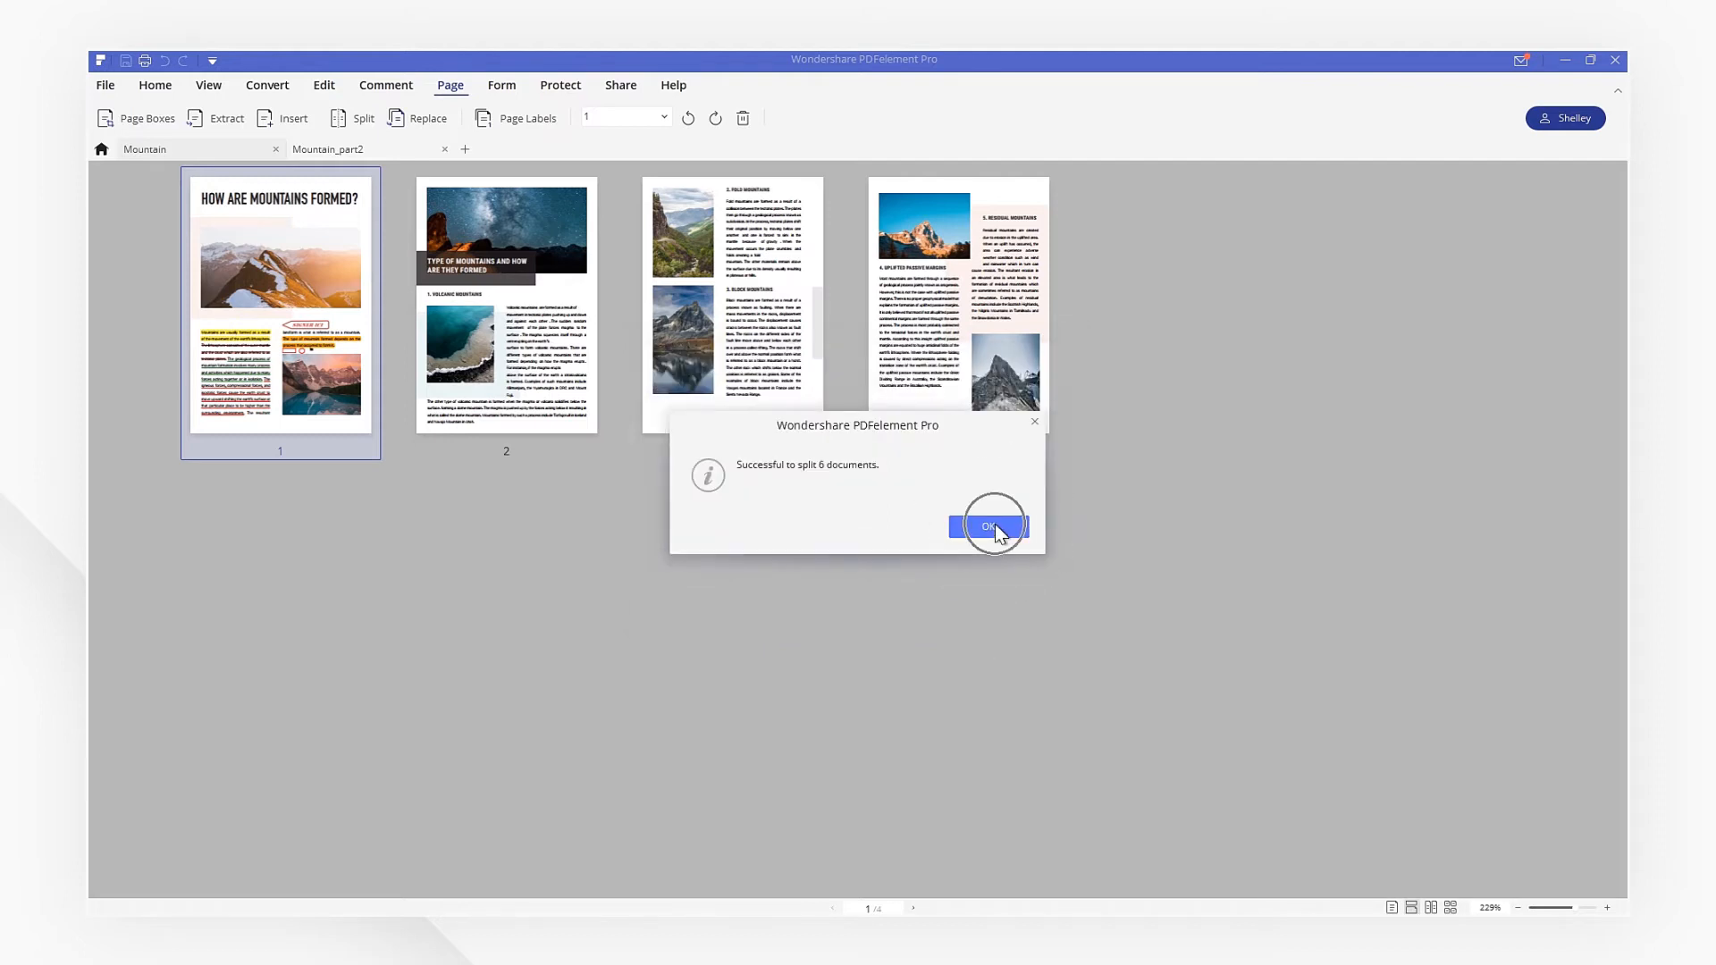
# Step: Acknowledge the six-document result, check the volcanic mountain file's bookmarks, then return to the original Mountain PDF
pyautogui.click(987, 527)
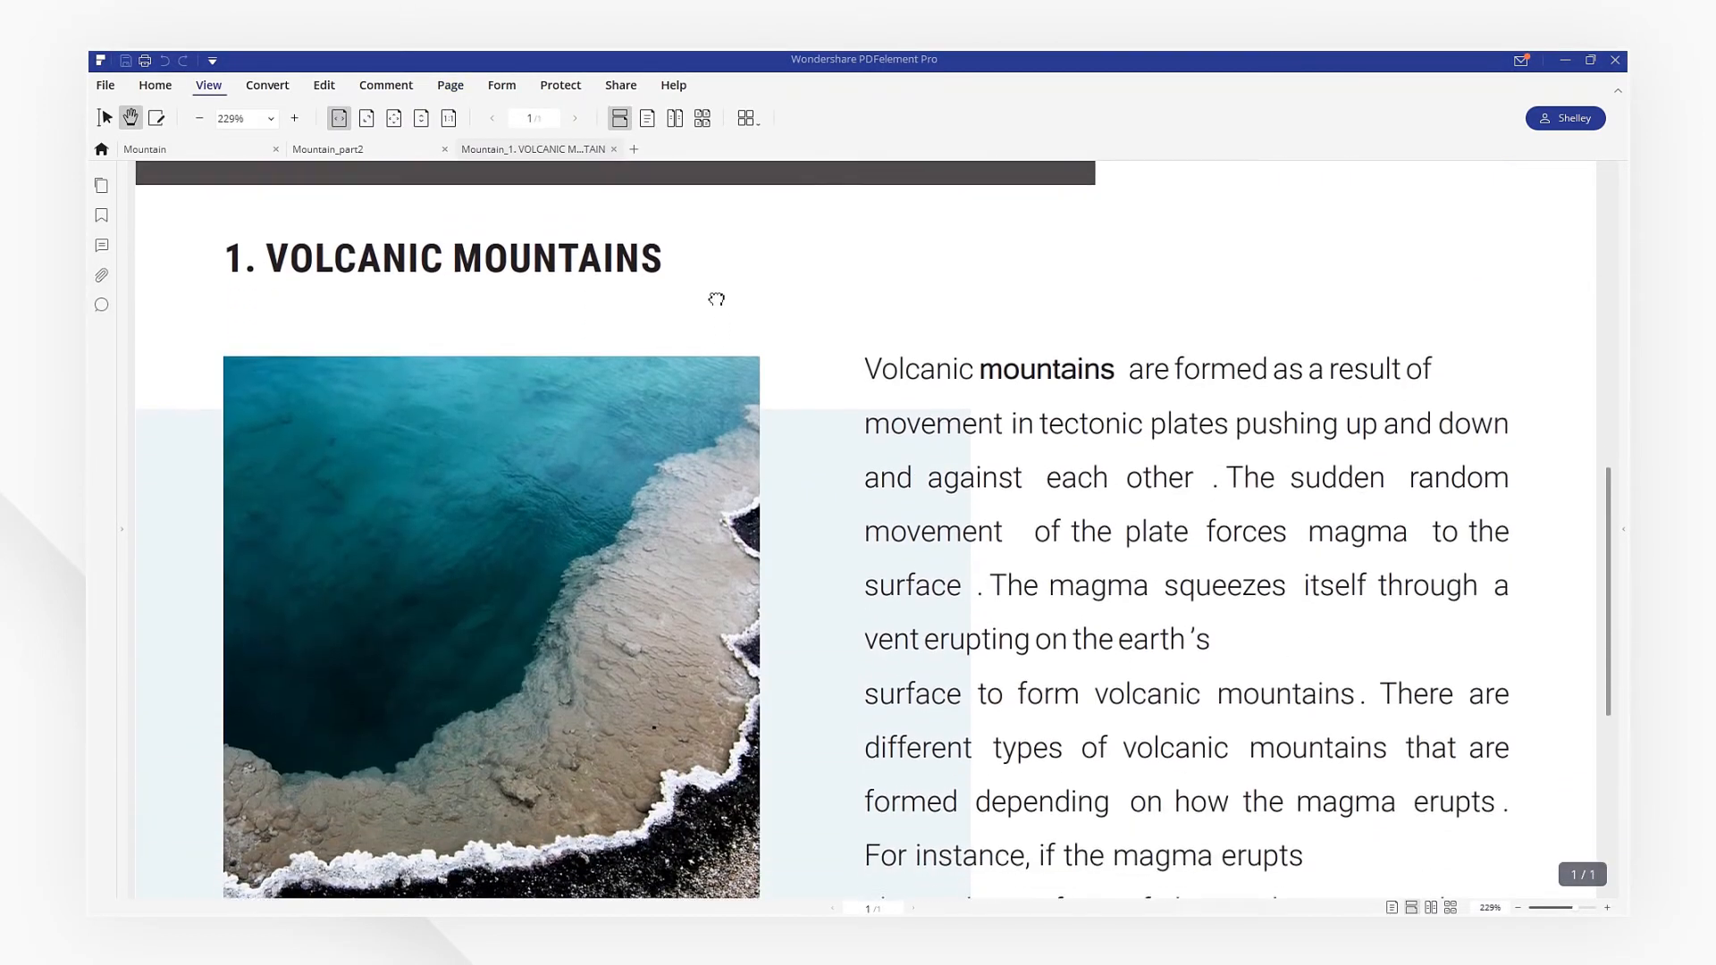
pyautogui.click(101, 215)
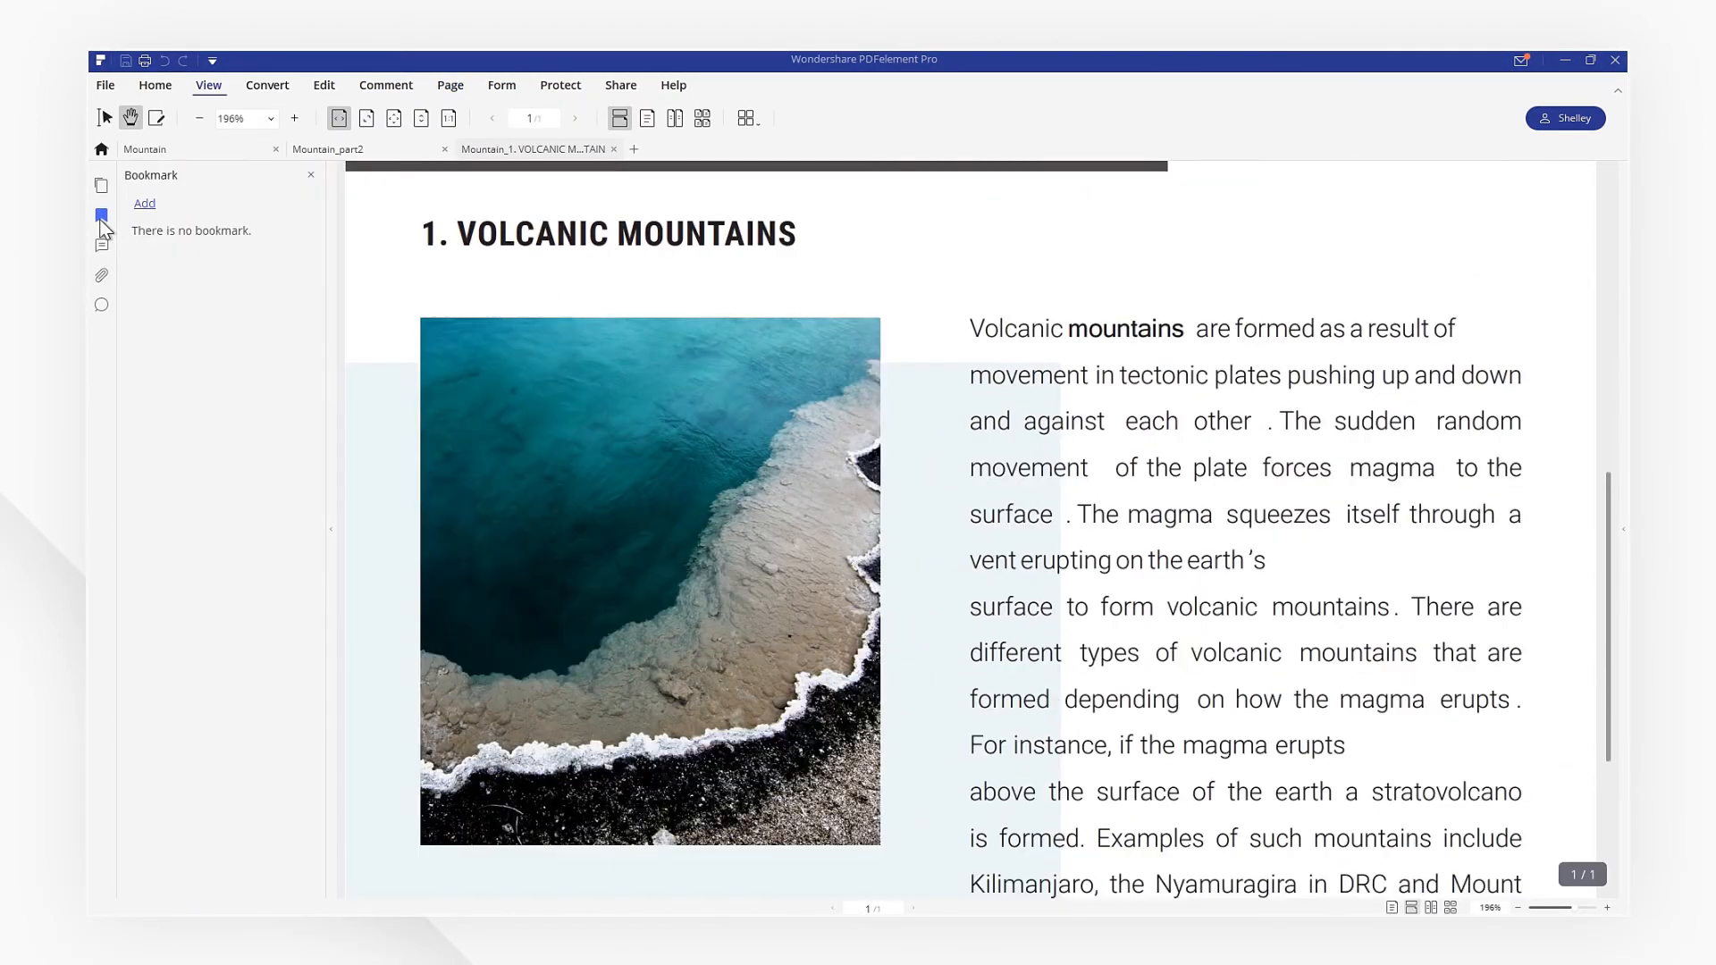
pyautogui.click(293, 118)
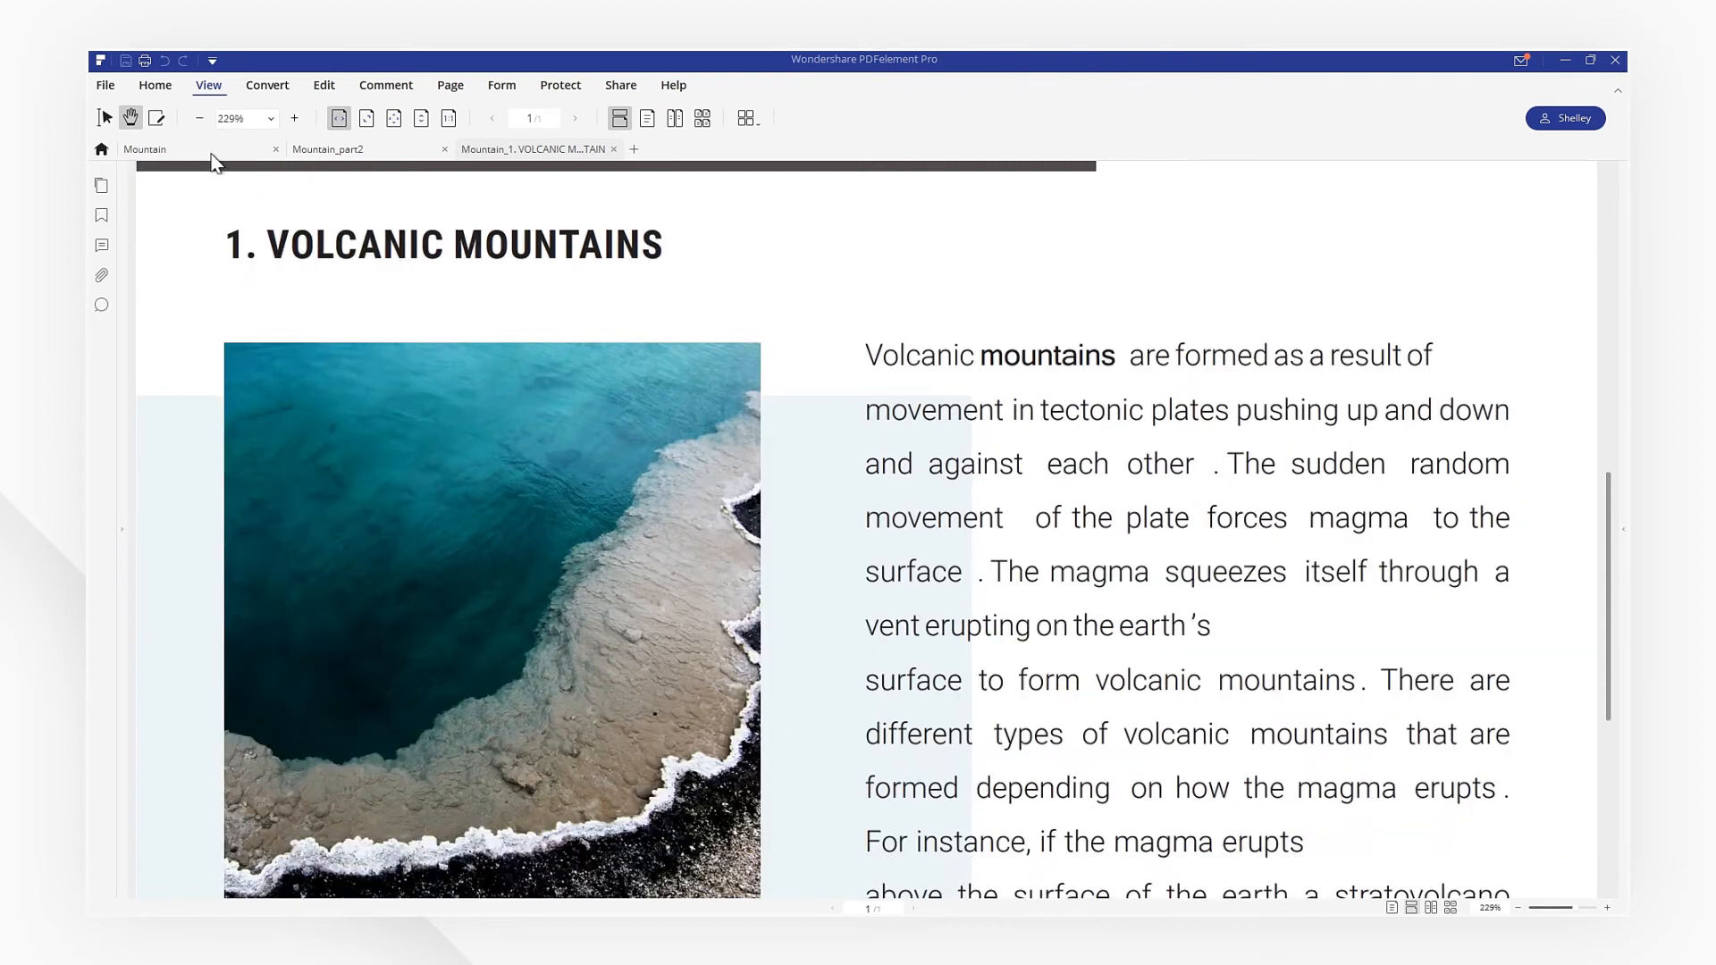
pyautogui.click(101, 214)
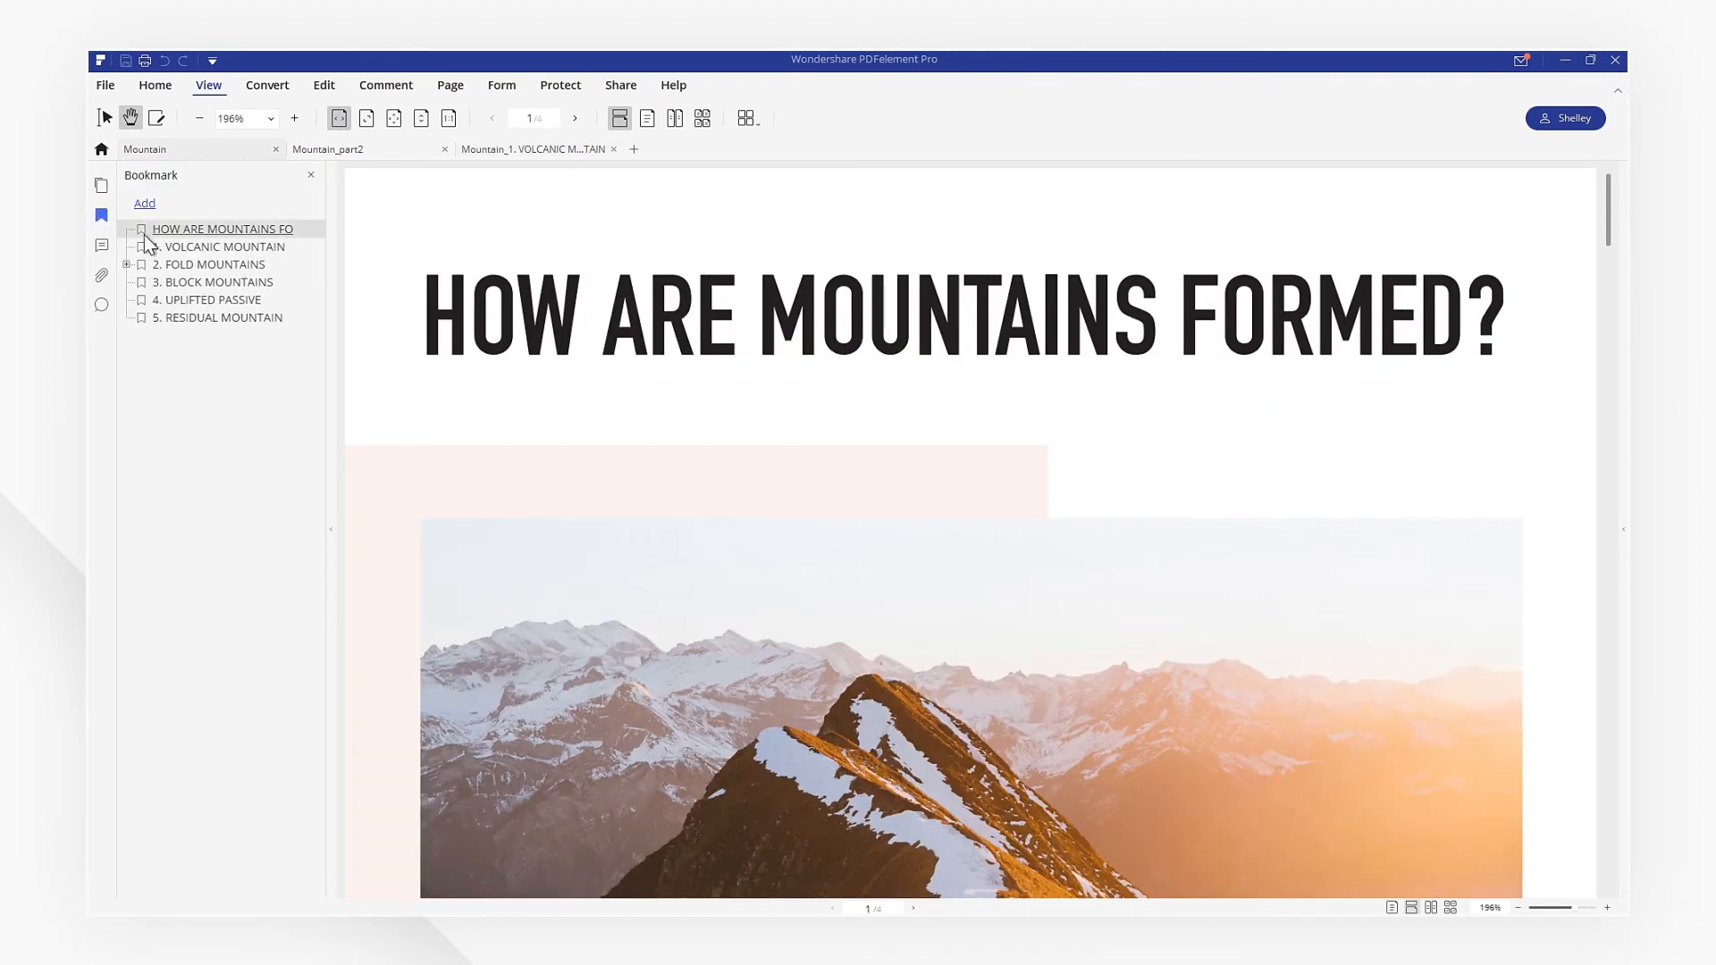